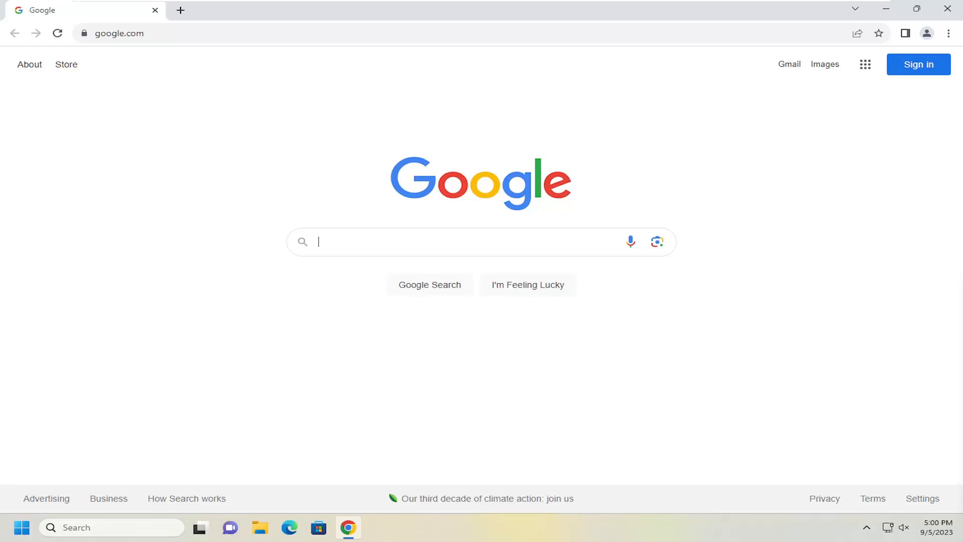
mouse_move(872, 156)
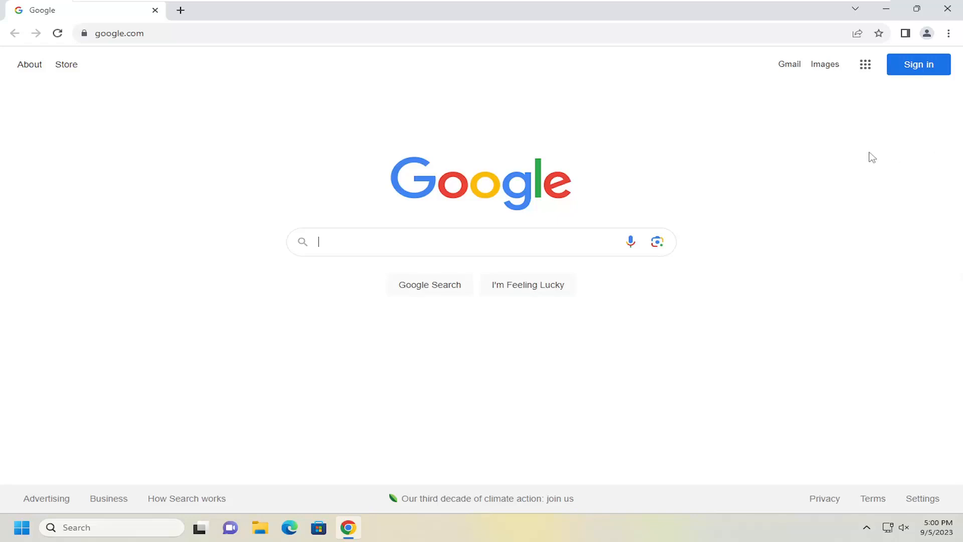
mouse_move(913, 25)
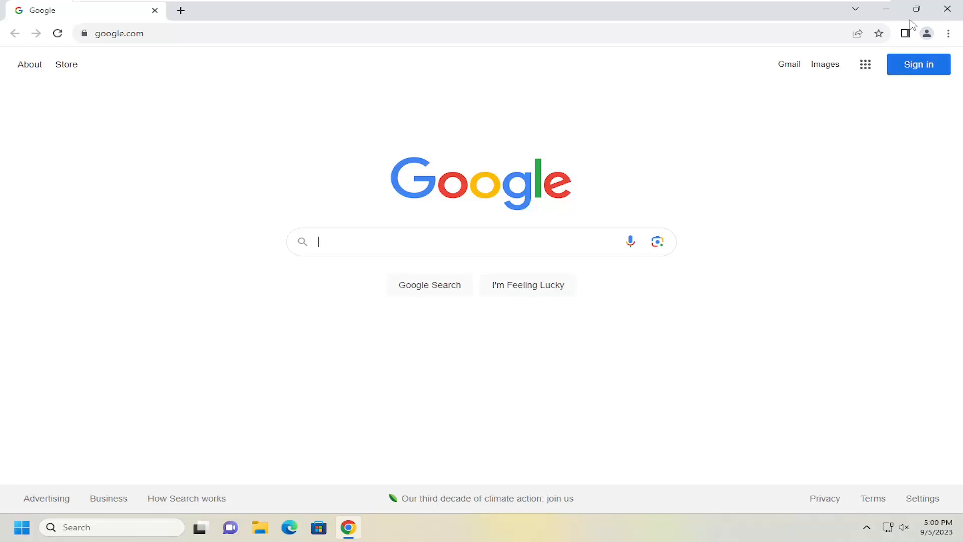
Step: Open Chrome Settings from the three-dot menu in a new tab
click(947, 33)
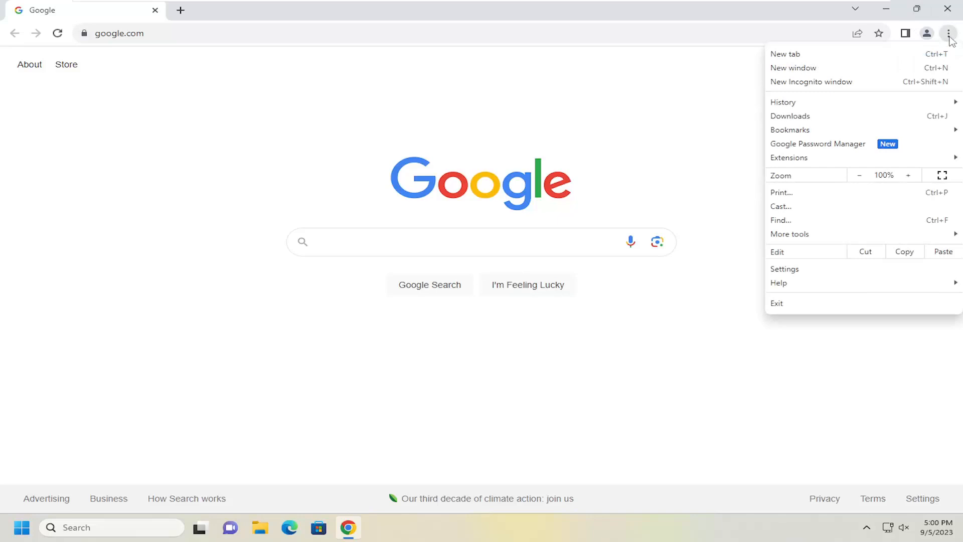
mouse_move(784, 269)
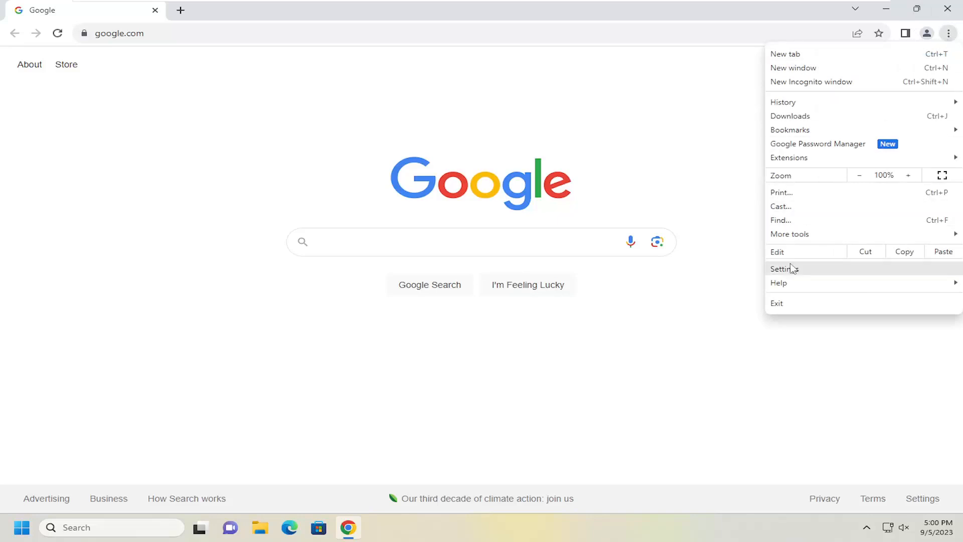
click(783, 268)
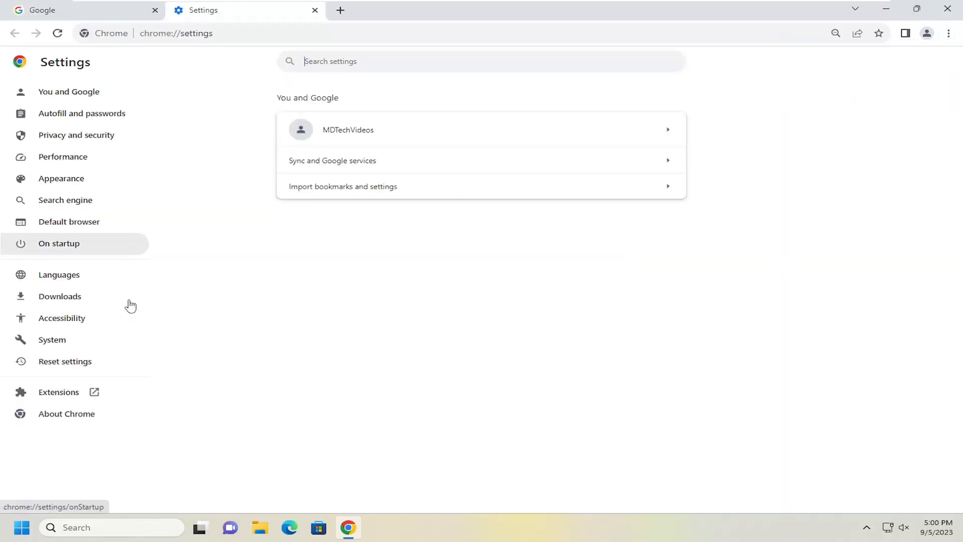
Step: Show the Accessibility section listing Live Caption and caption preferences
click(61, 317)
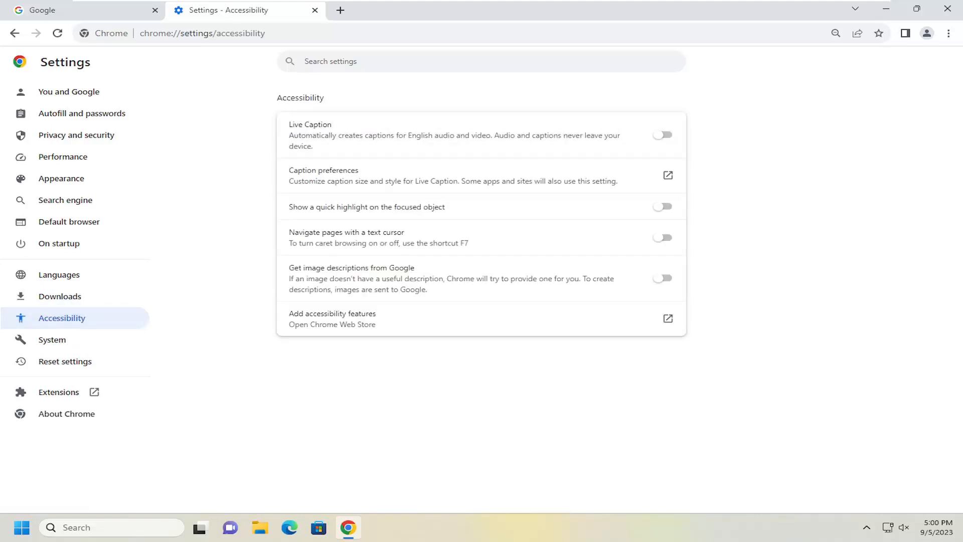
mouse_move(286, 142)
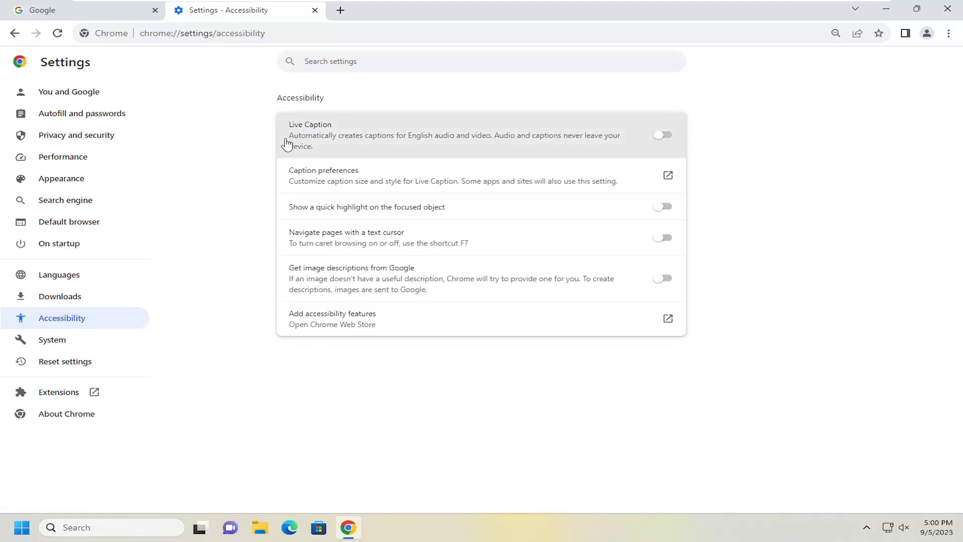
mouse_move(336, 150)
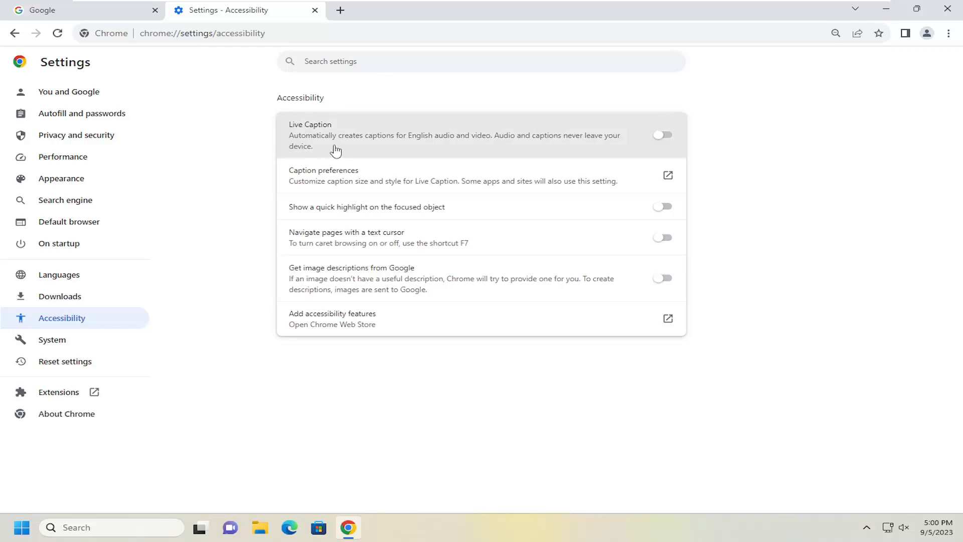
mouse_move(473, 143)
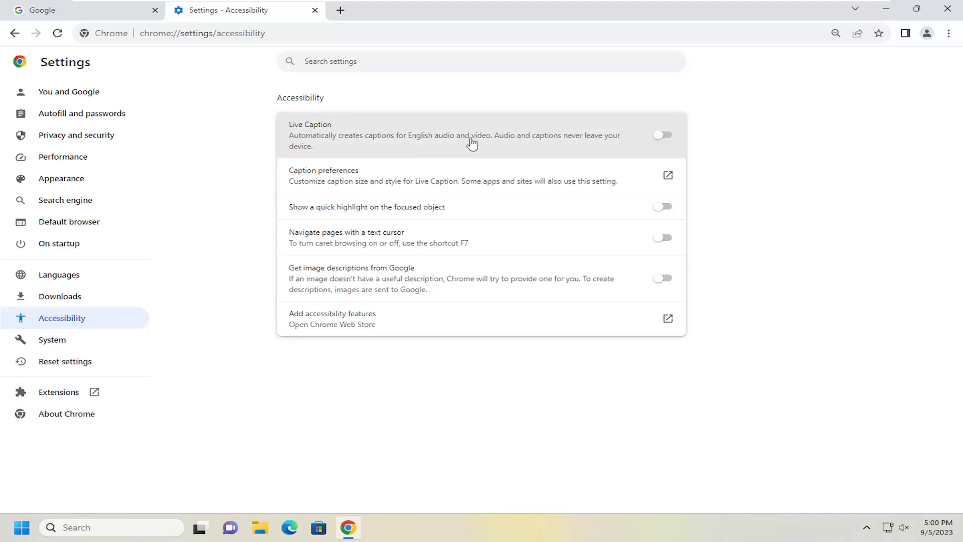
mouse_move(564, 146)
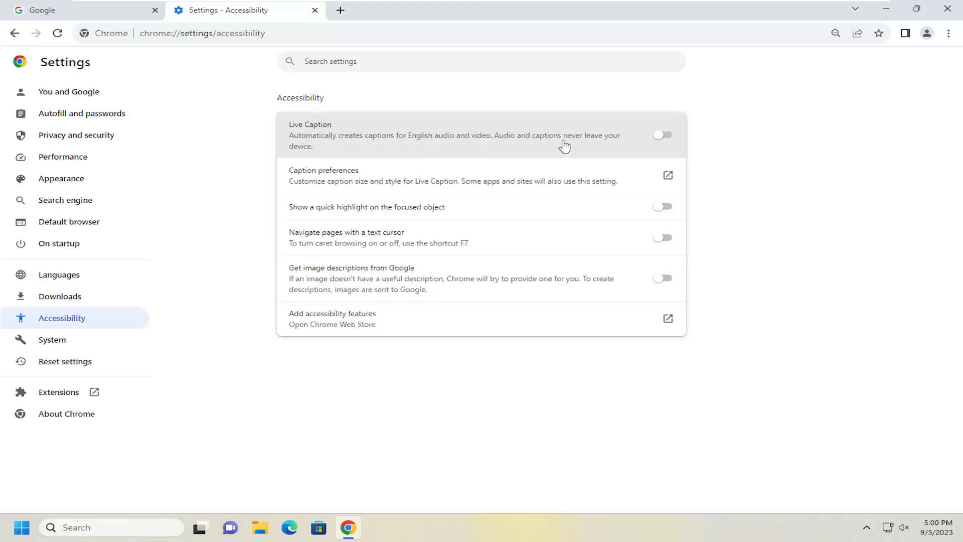
mouse_move(659, 142)
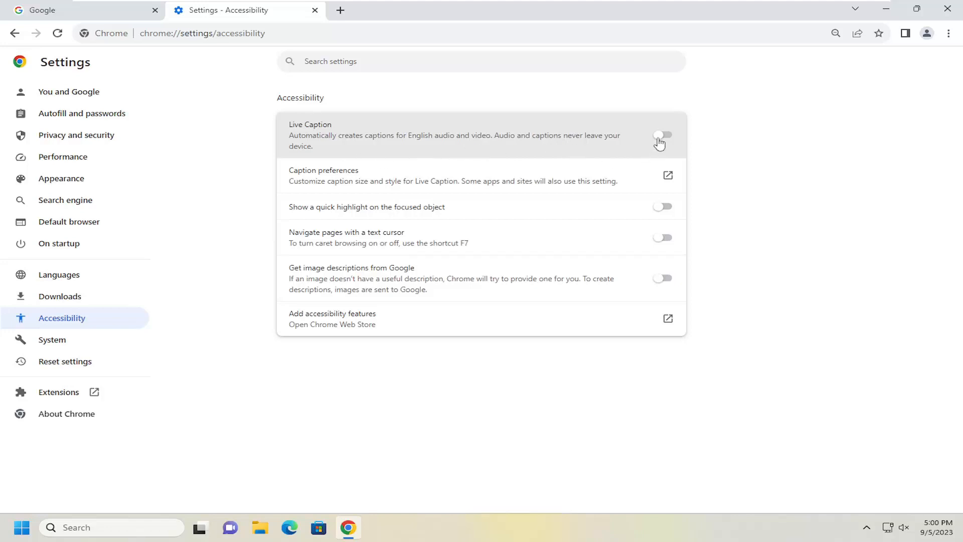
Step: Switch on Live Caption so its speech files download
click(662, 134)
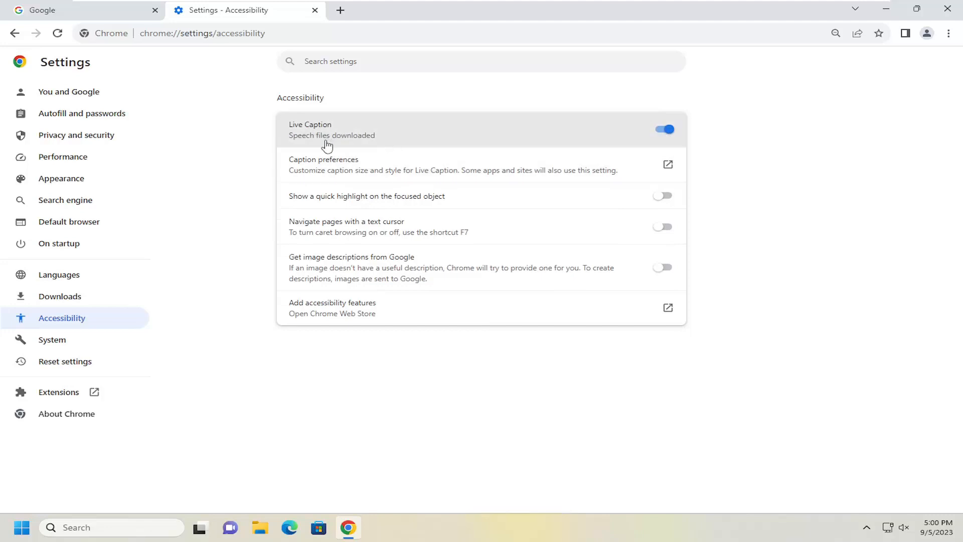
mouse_move(356, 143)
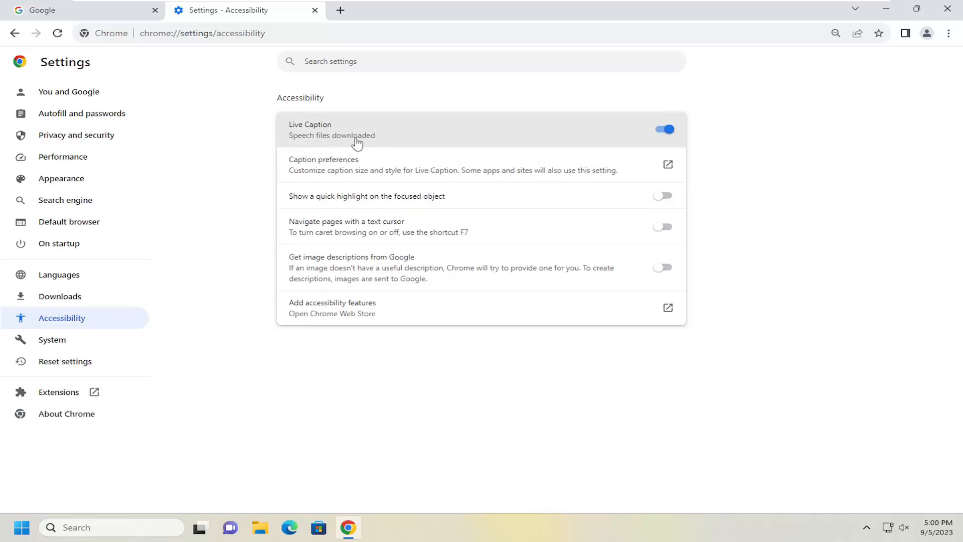
mouse_move(338, 133)
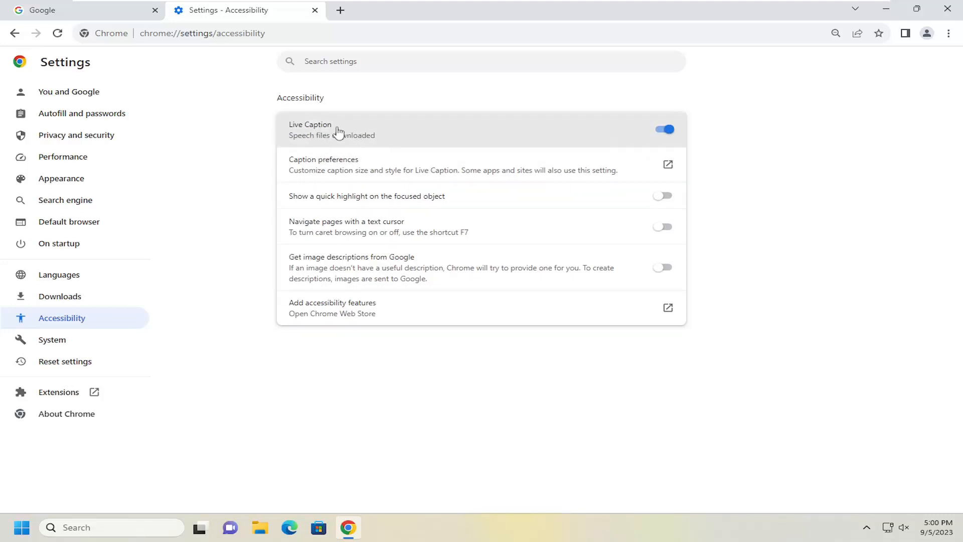
mouse_move(392, 139)
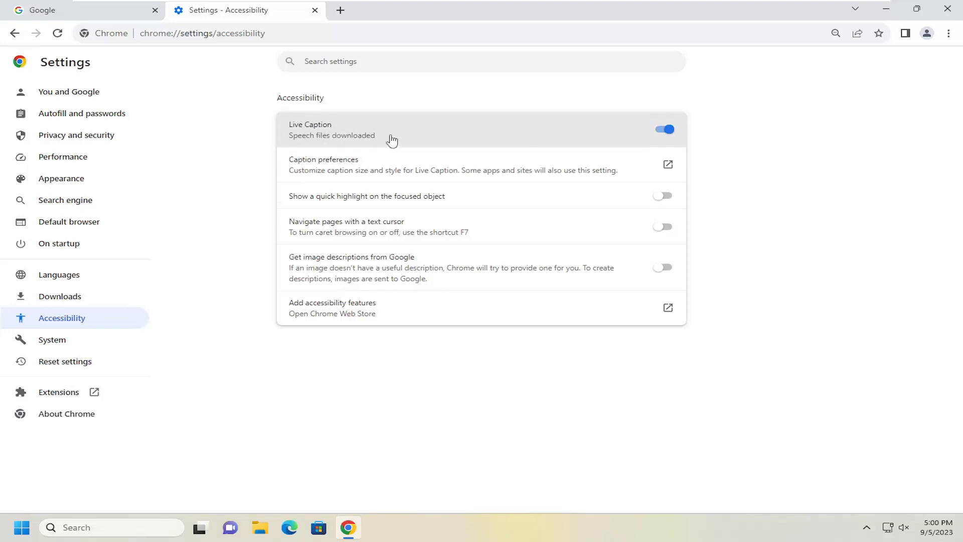
mouse_move(465, 133)
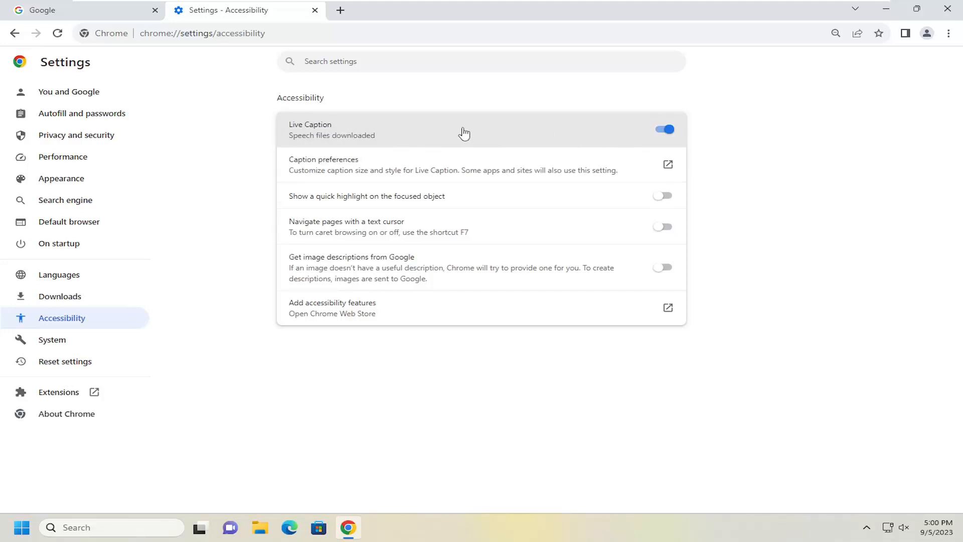